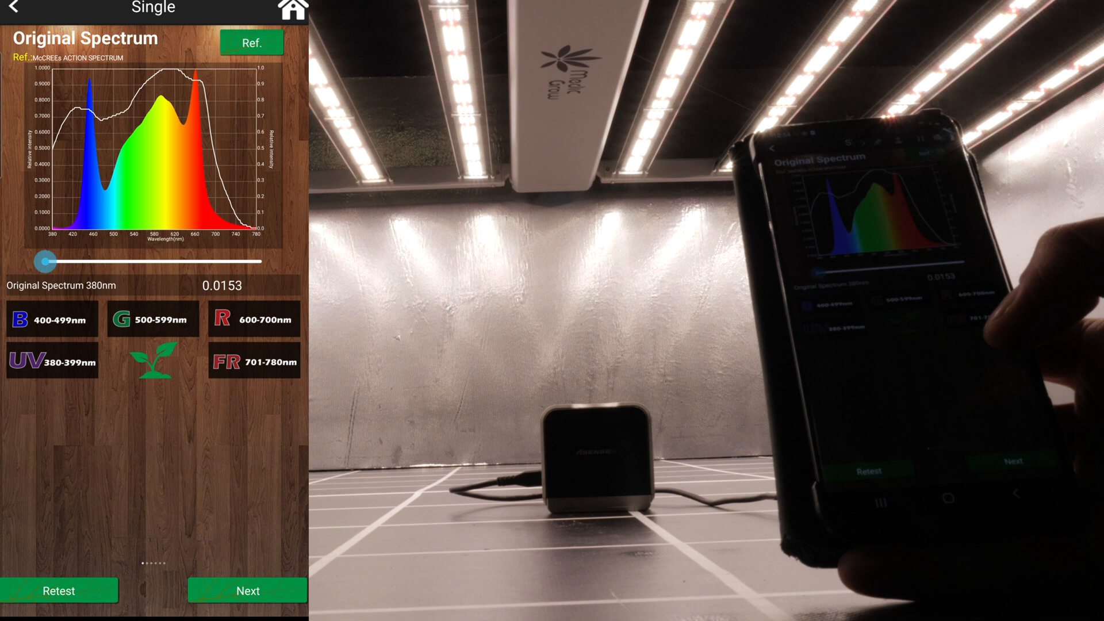
Retest to take a new spectrum measurement of the grow light.
click(60, 590)
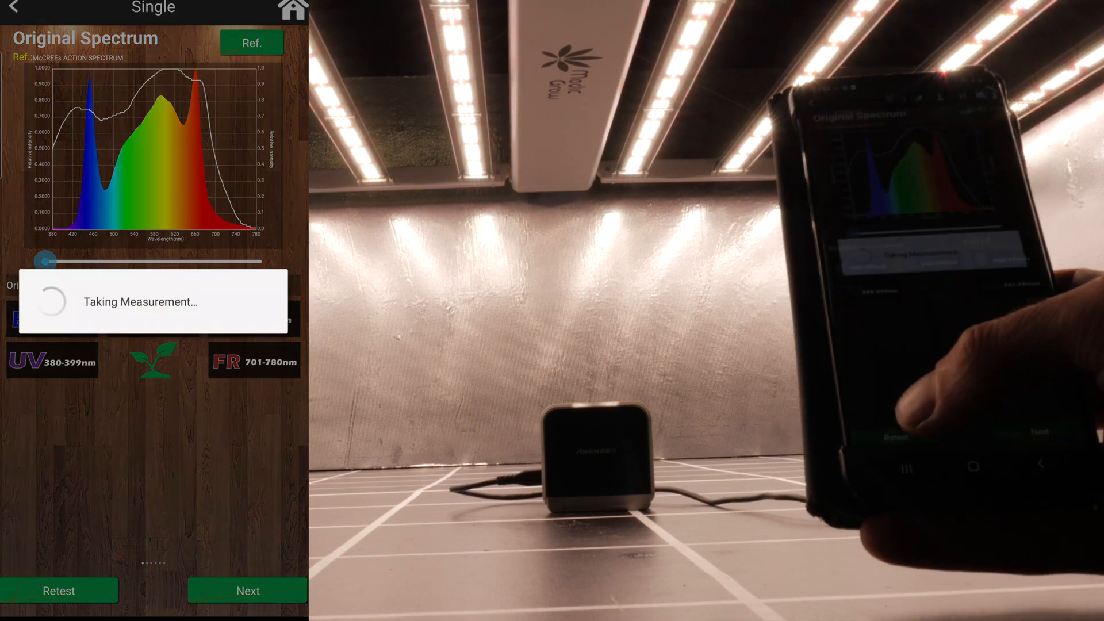